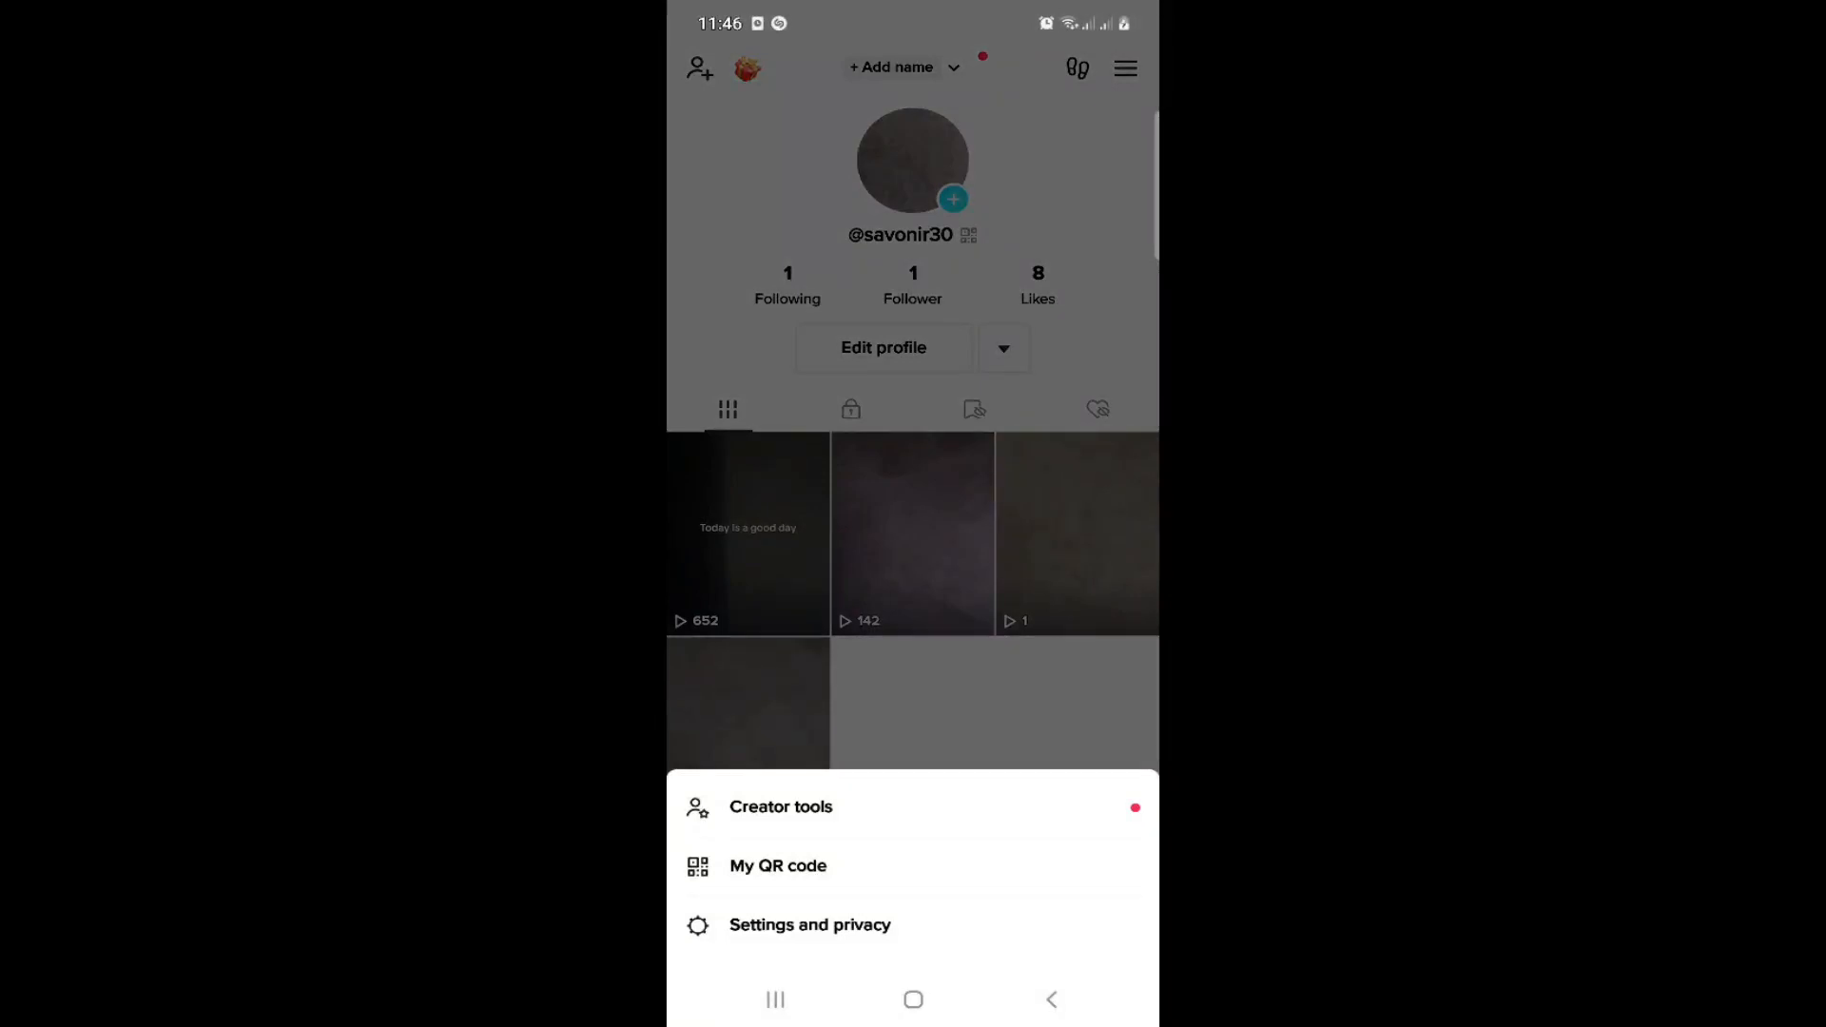
Go from the profile's side menu to the Settings and privacy page.
left_click(913, 998)
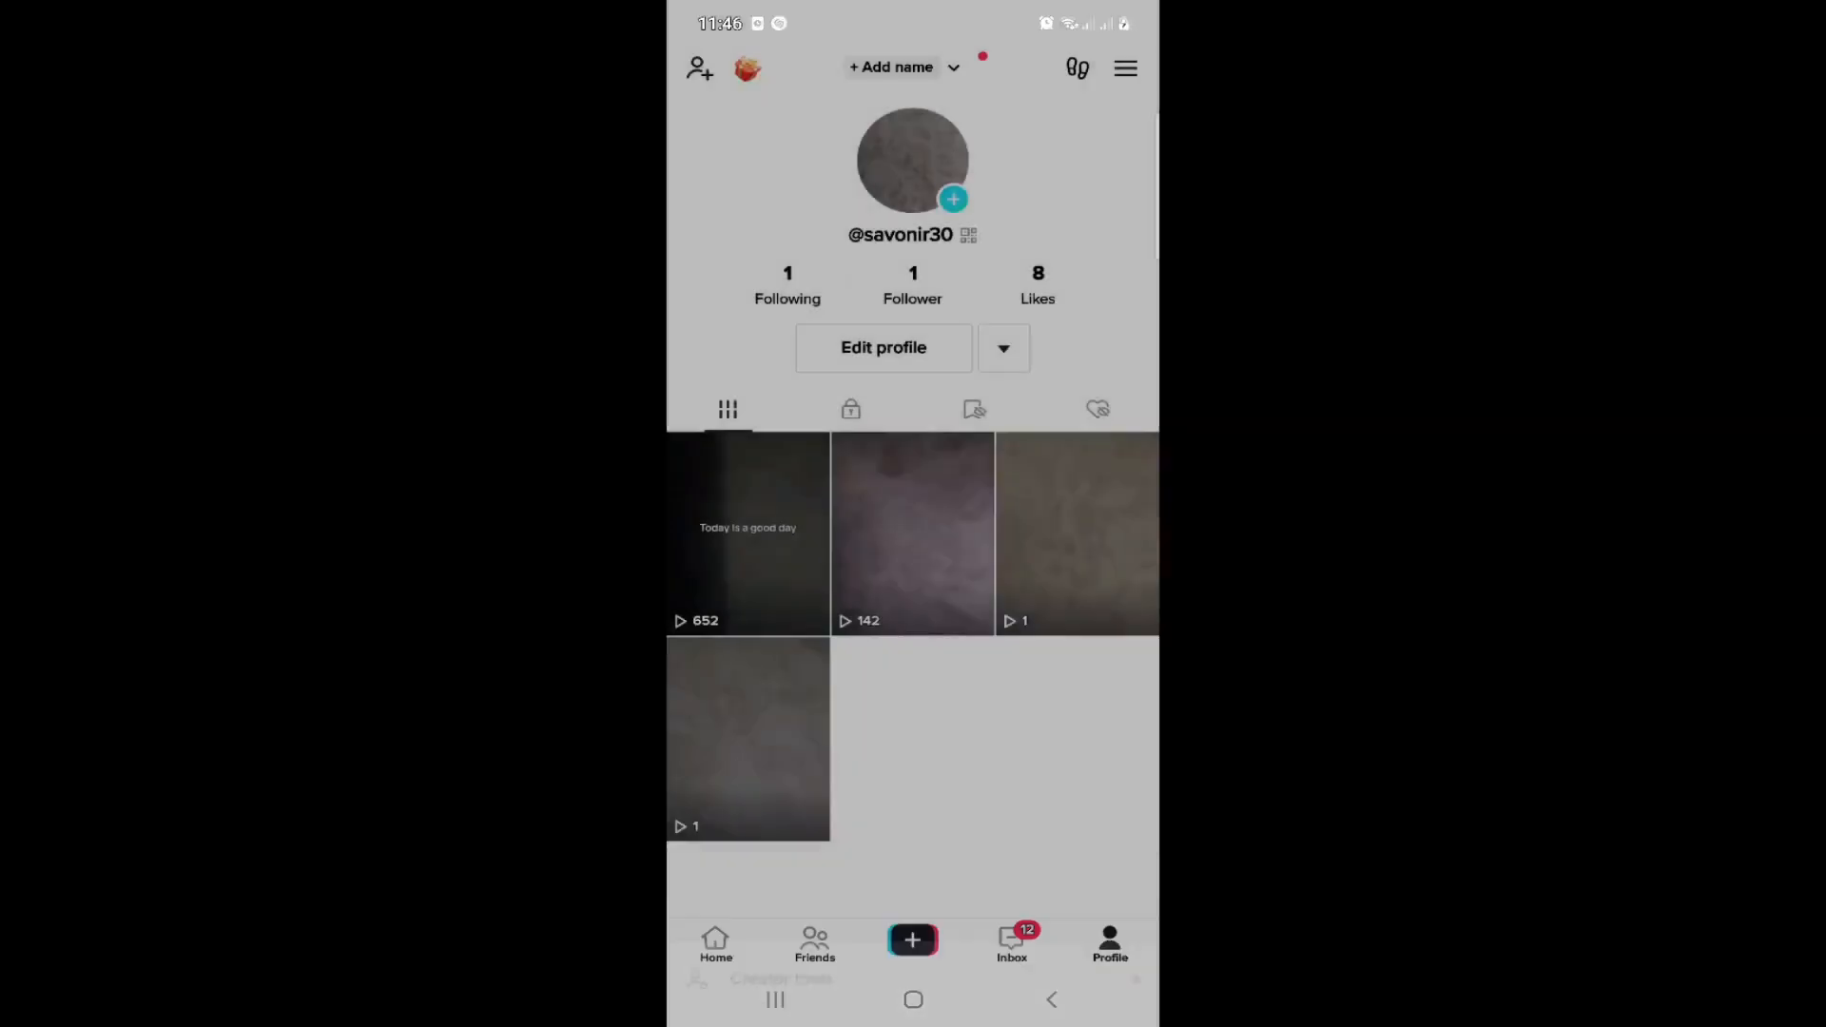
left_click(1122, 67)
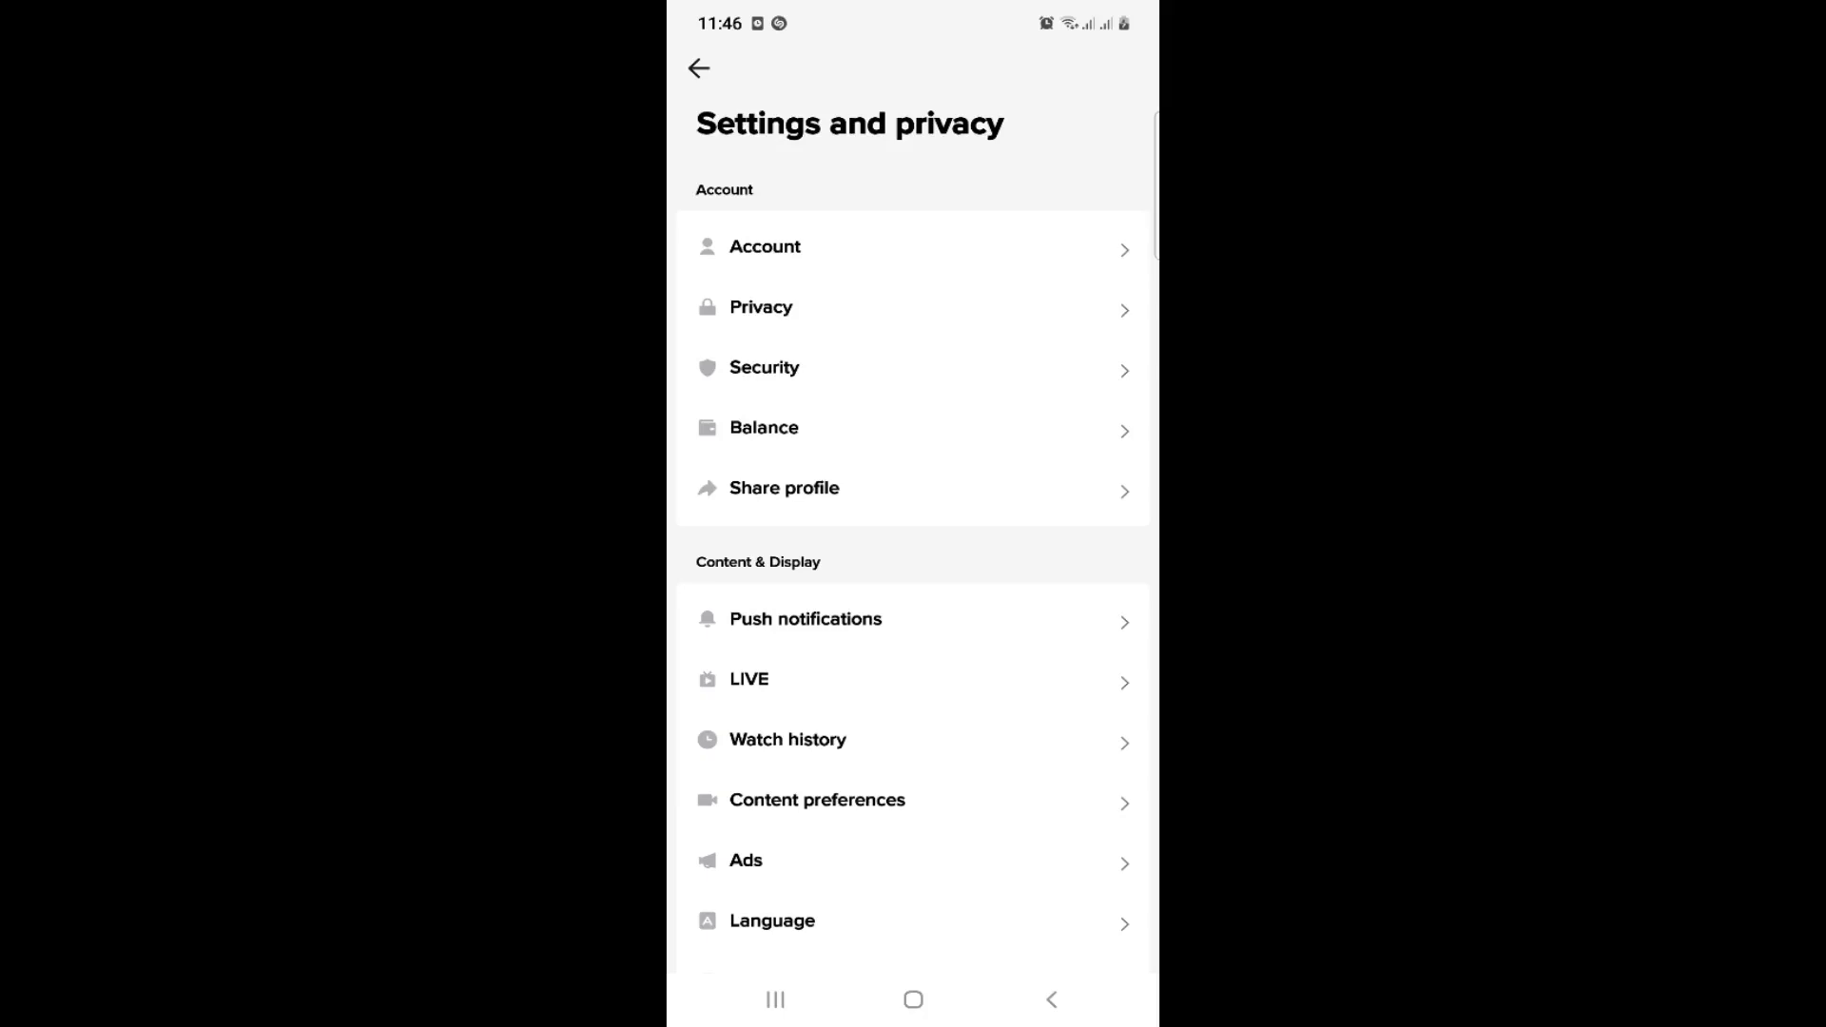
Reach Report a problem from the lower part of Settings and privacy.
scroll("down", 3)
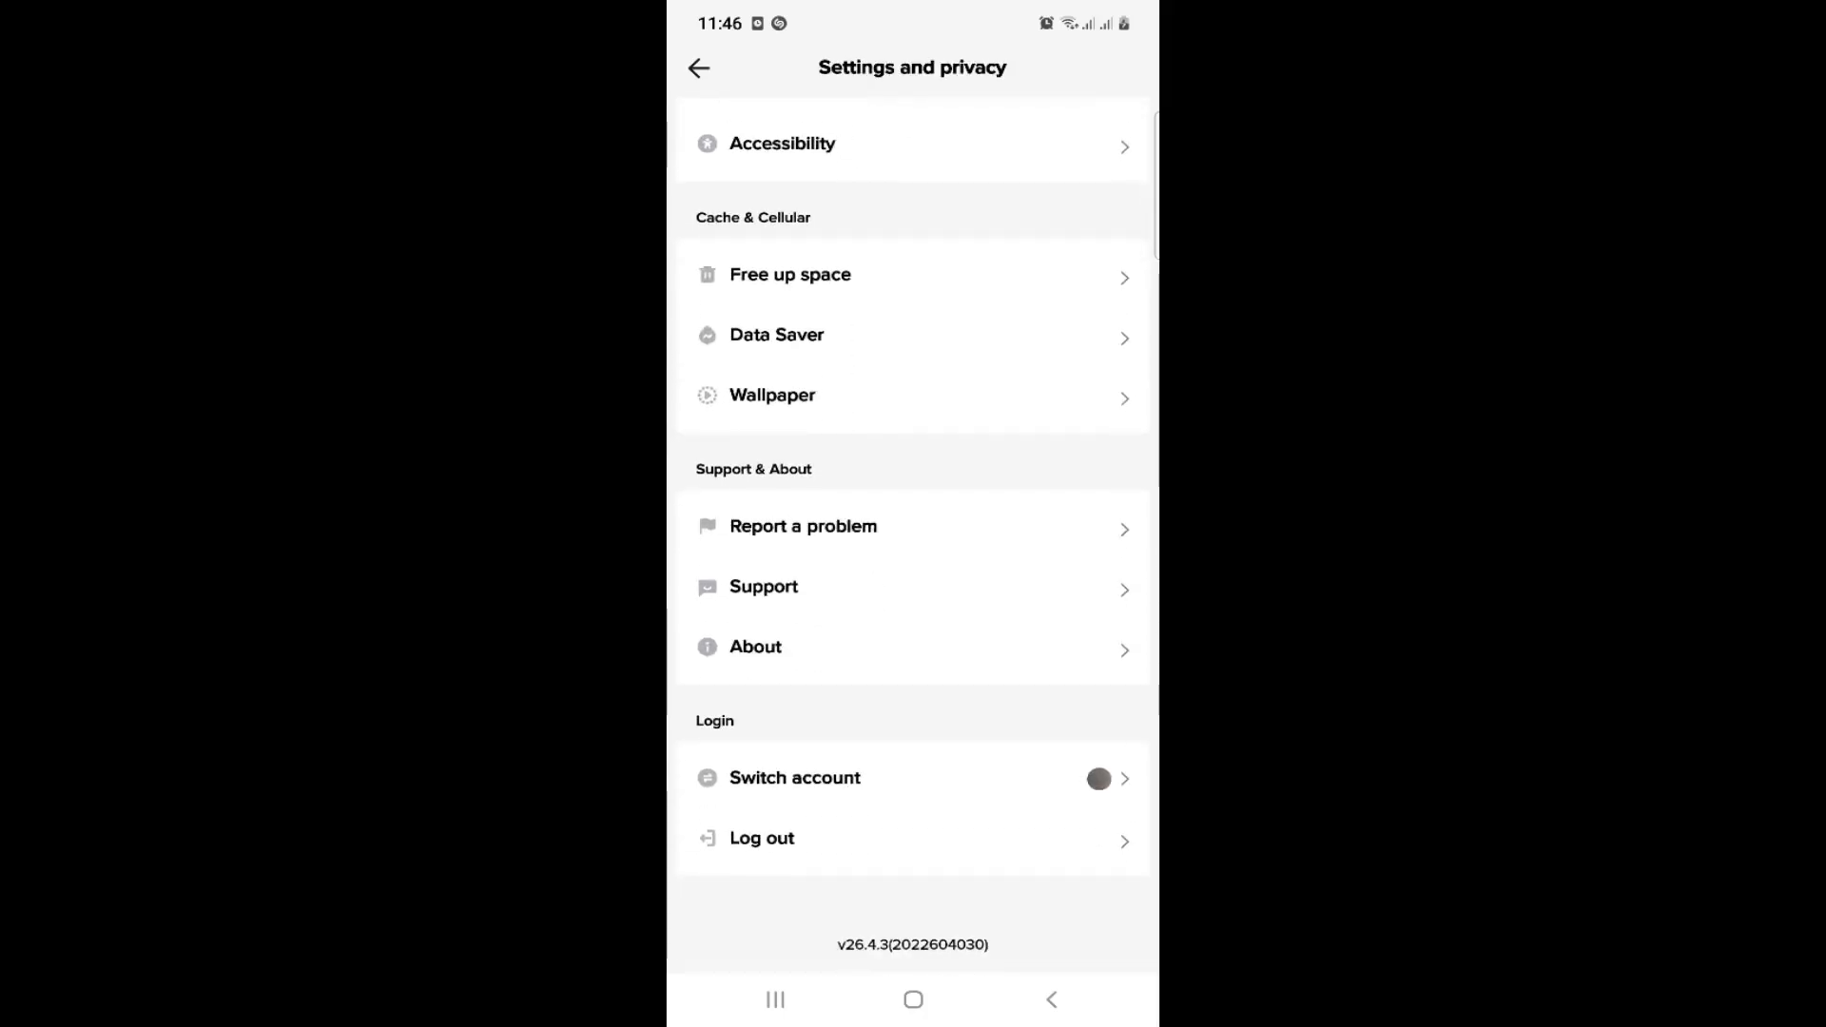
left_click(803, 525)
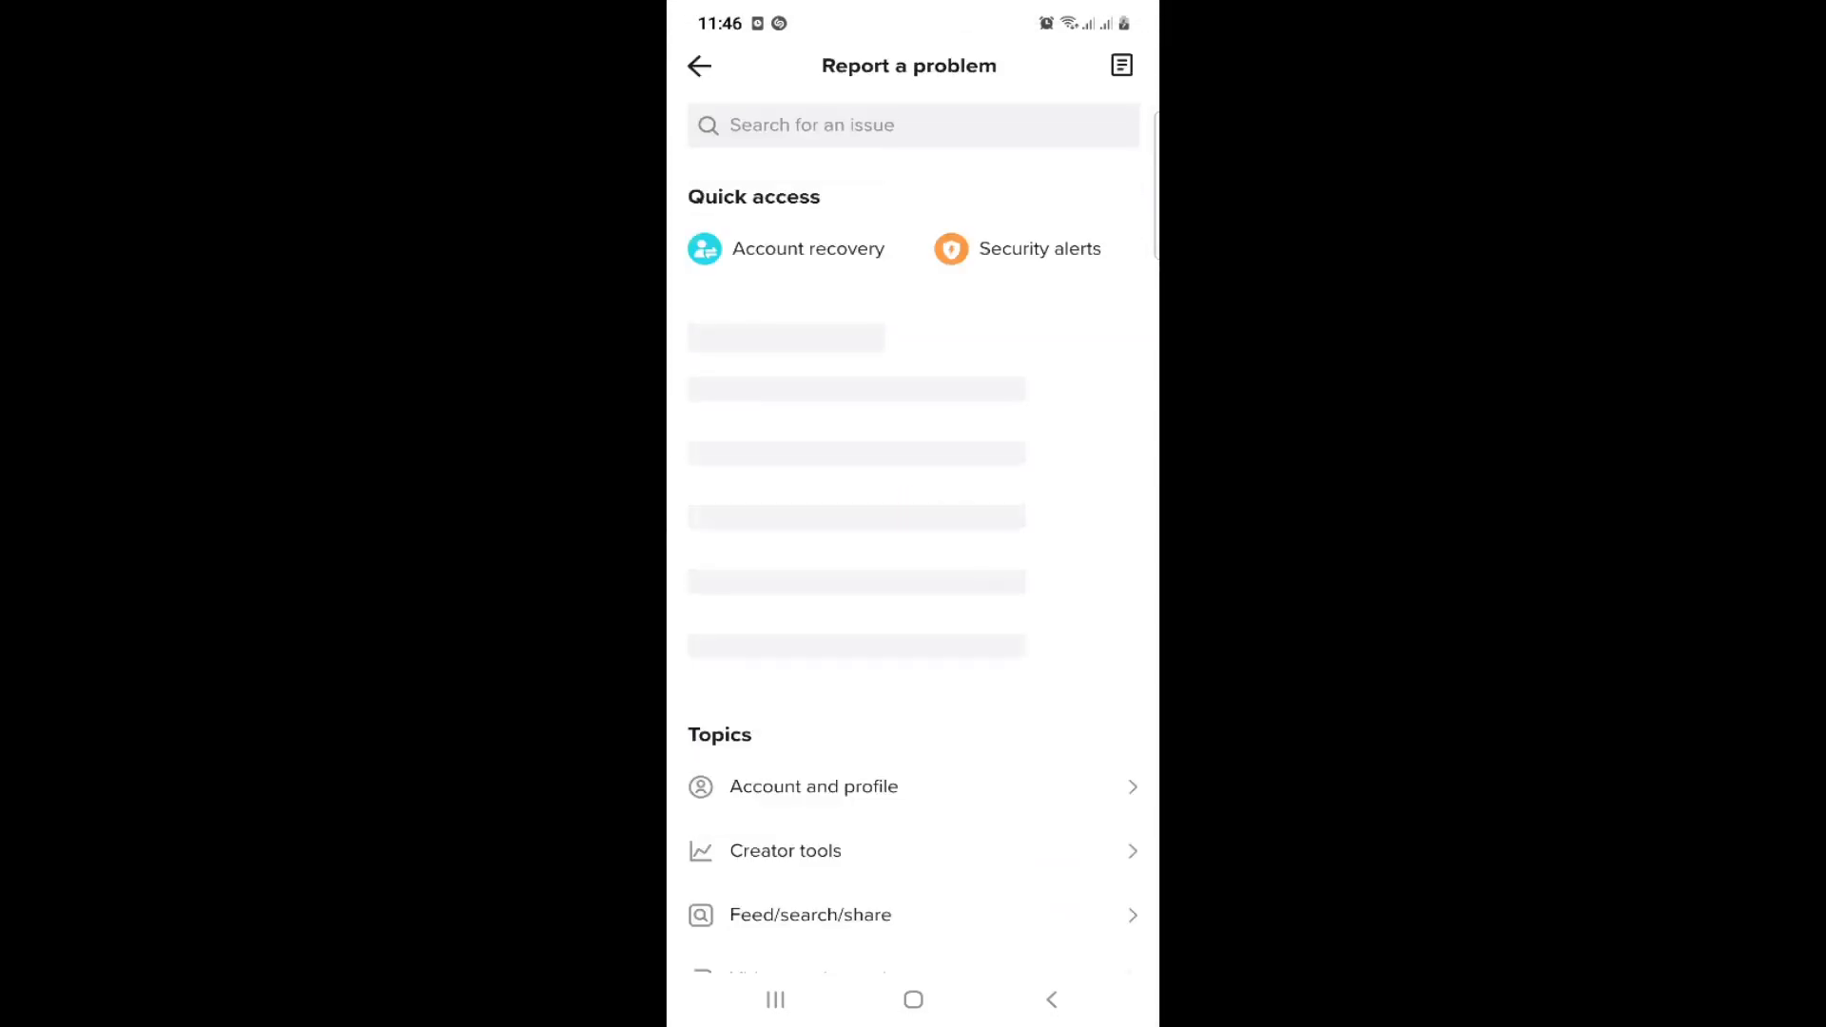
Browse the Topics list and choose the Follow/Likes/Comments/Favorites topic.
scroll("down", 3)
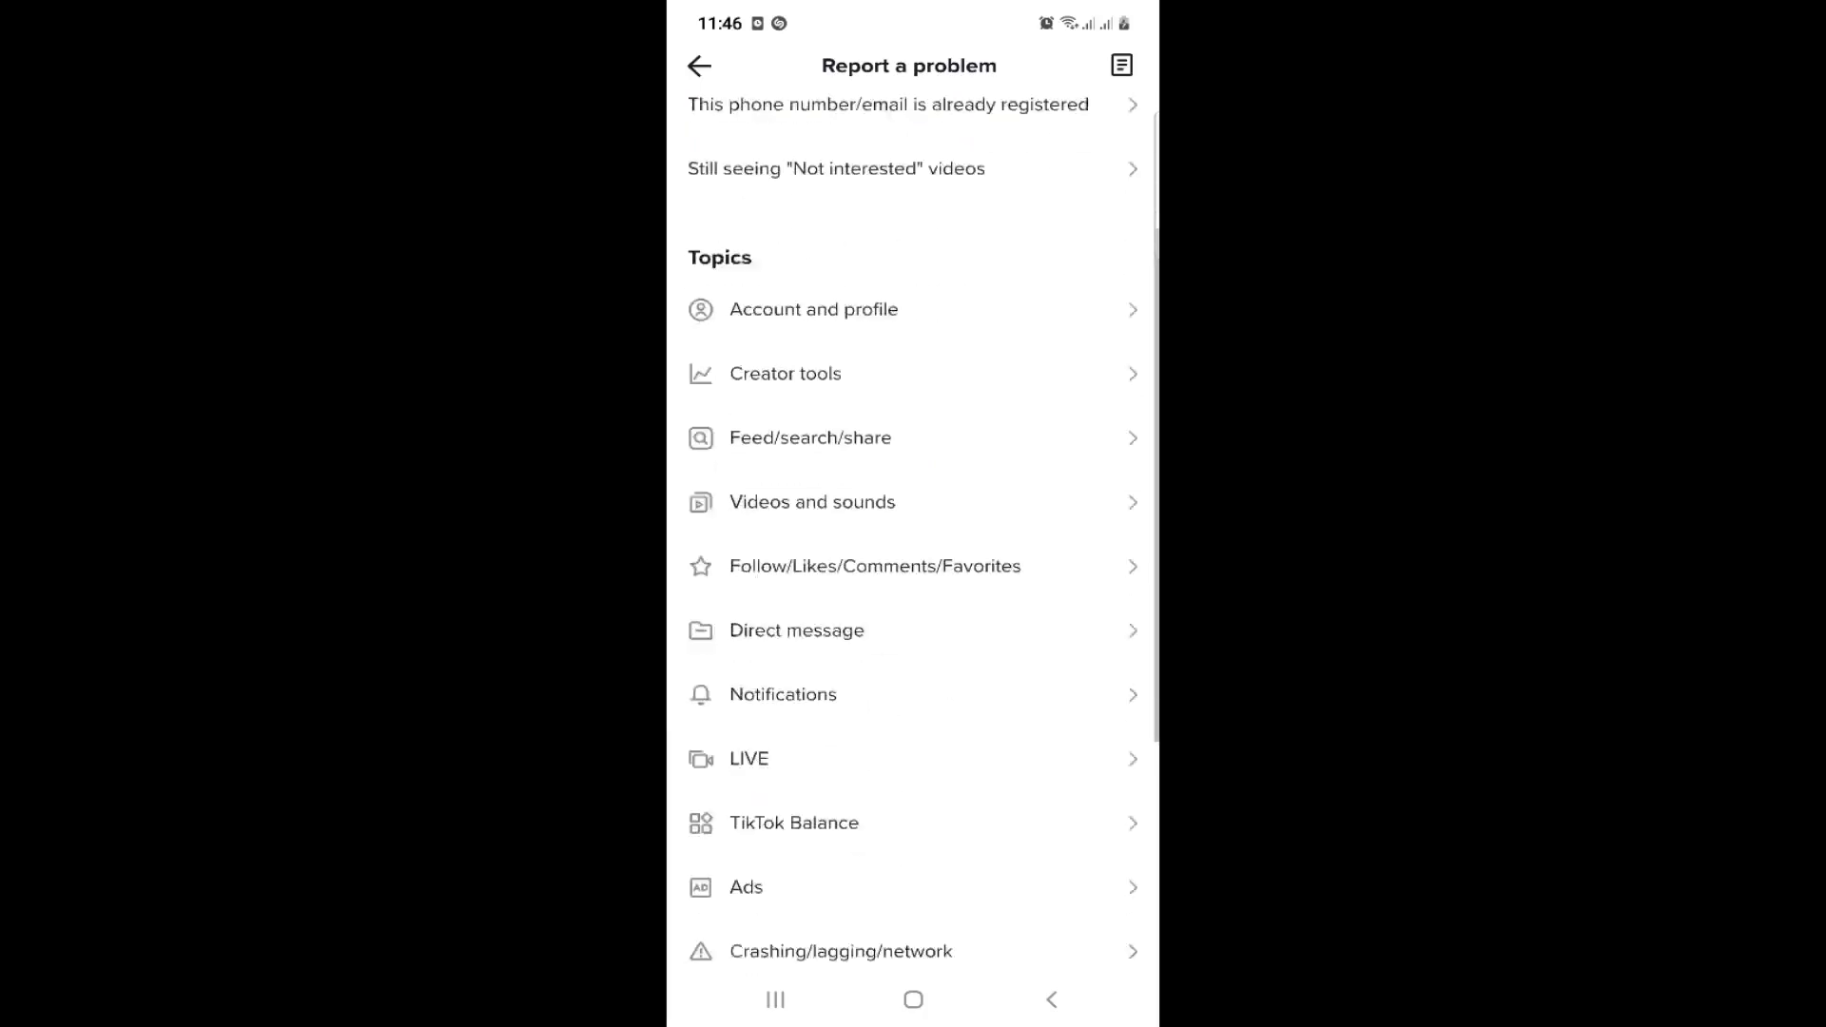
scroll("down", 3)
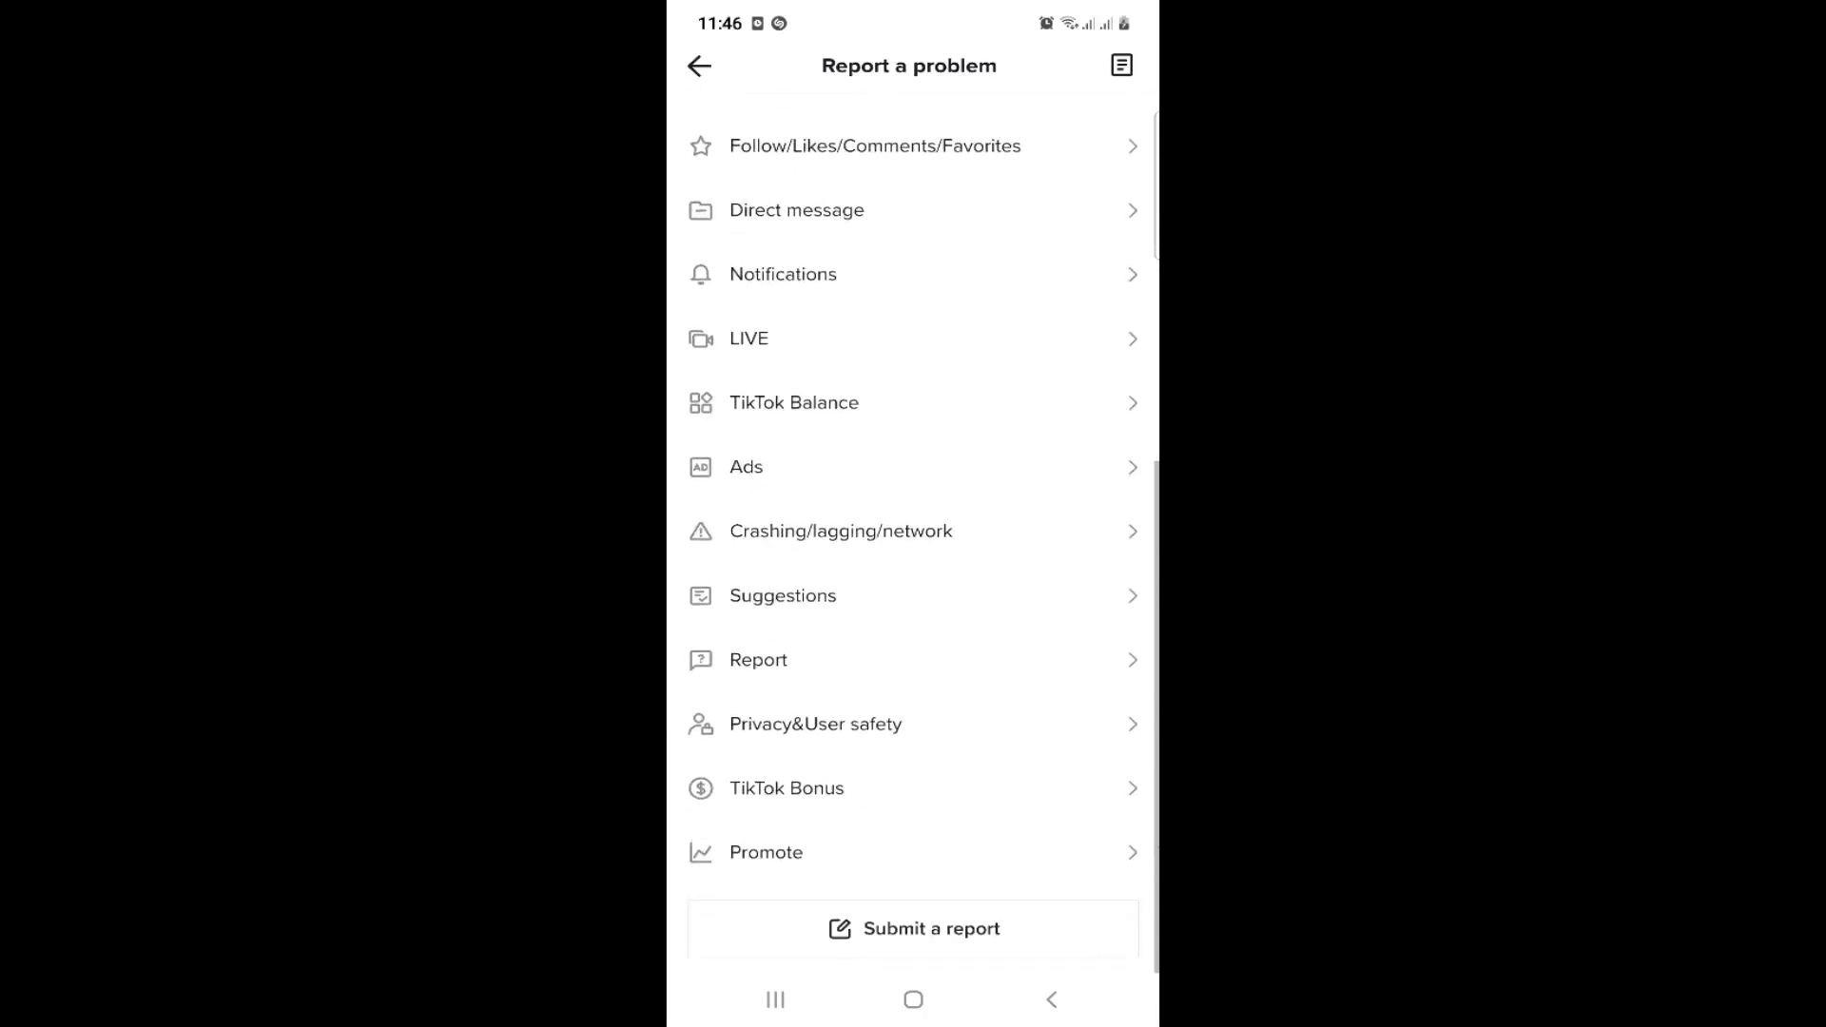
scroll("down", 3)
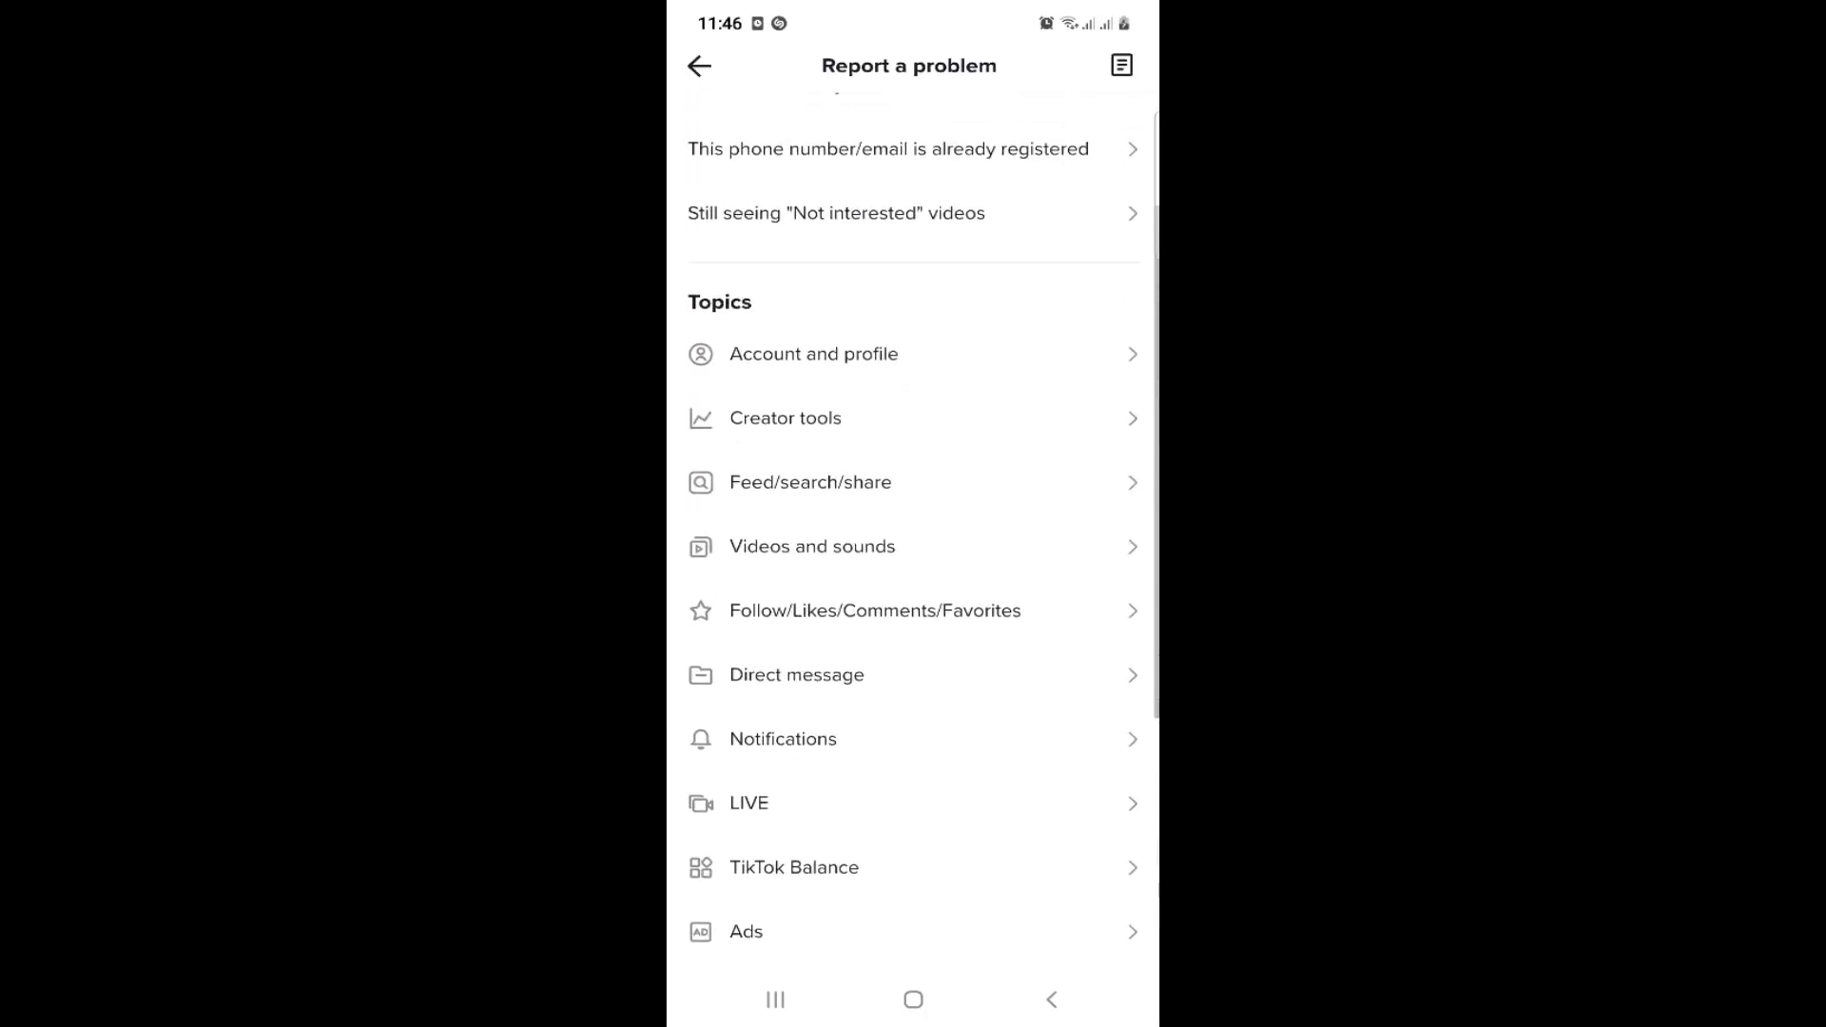
scroll("down", 3)
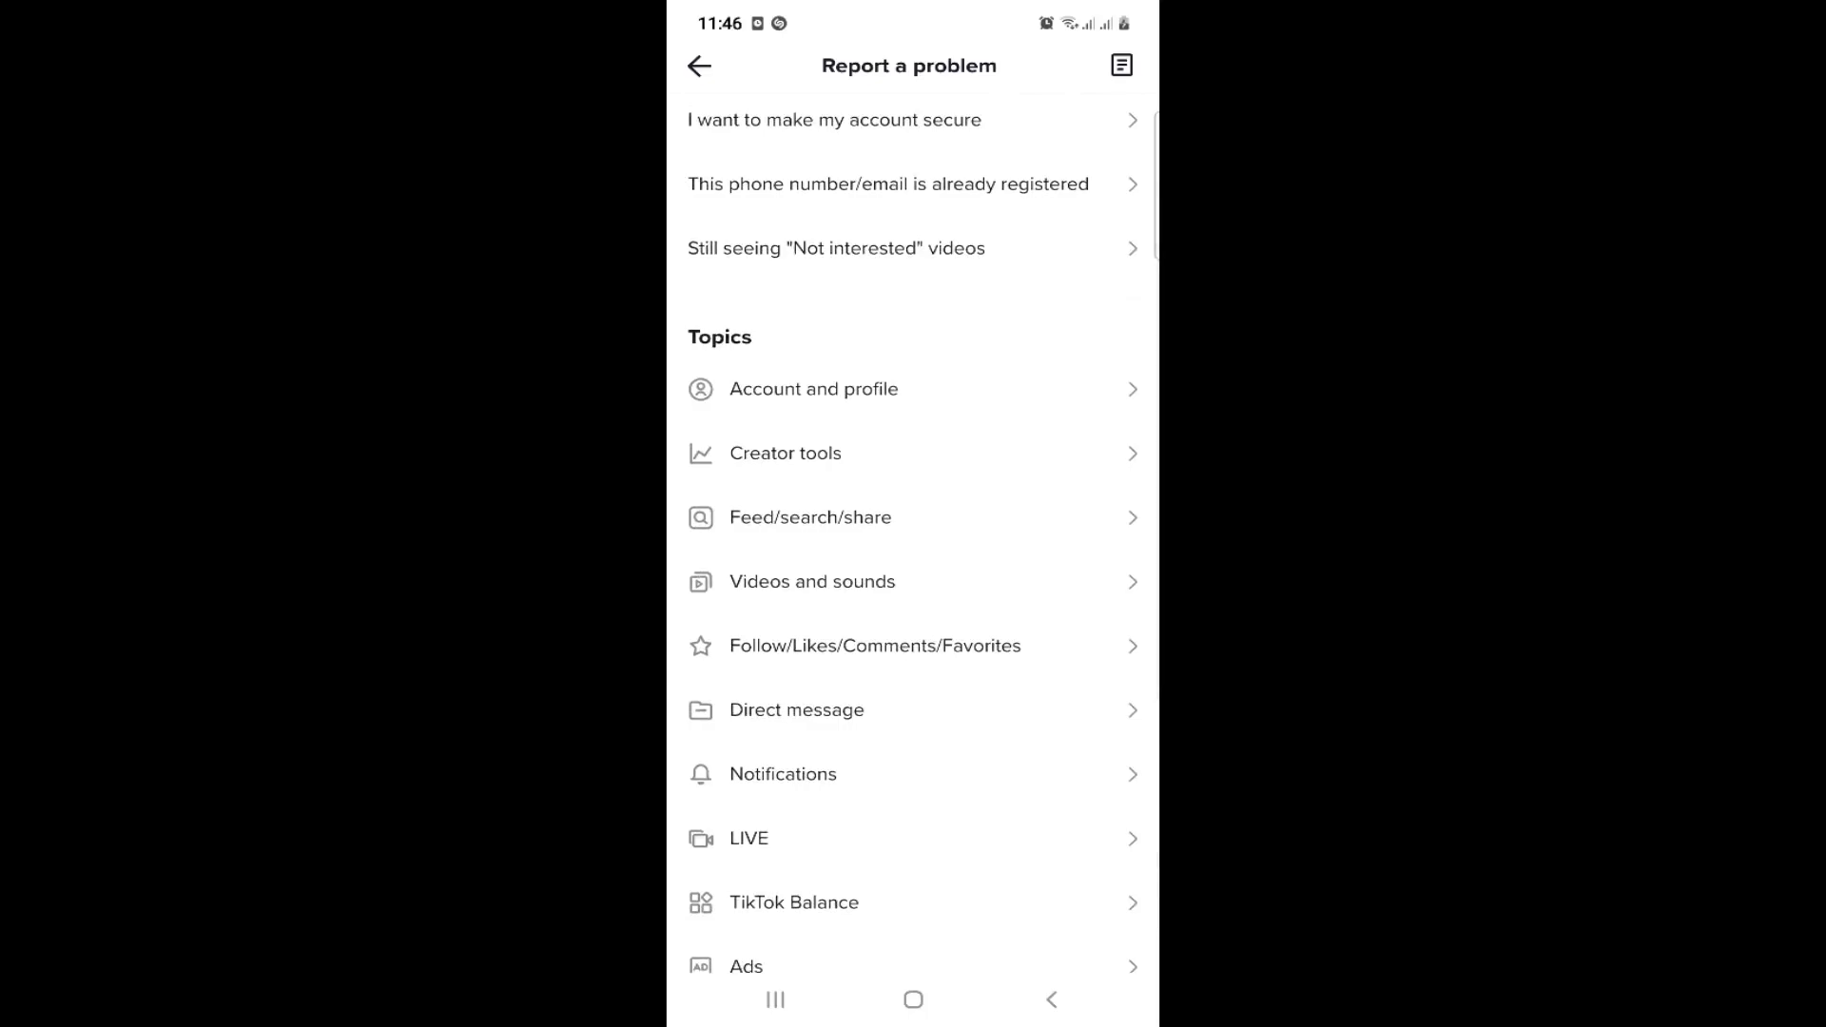
left_click(873, 645)
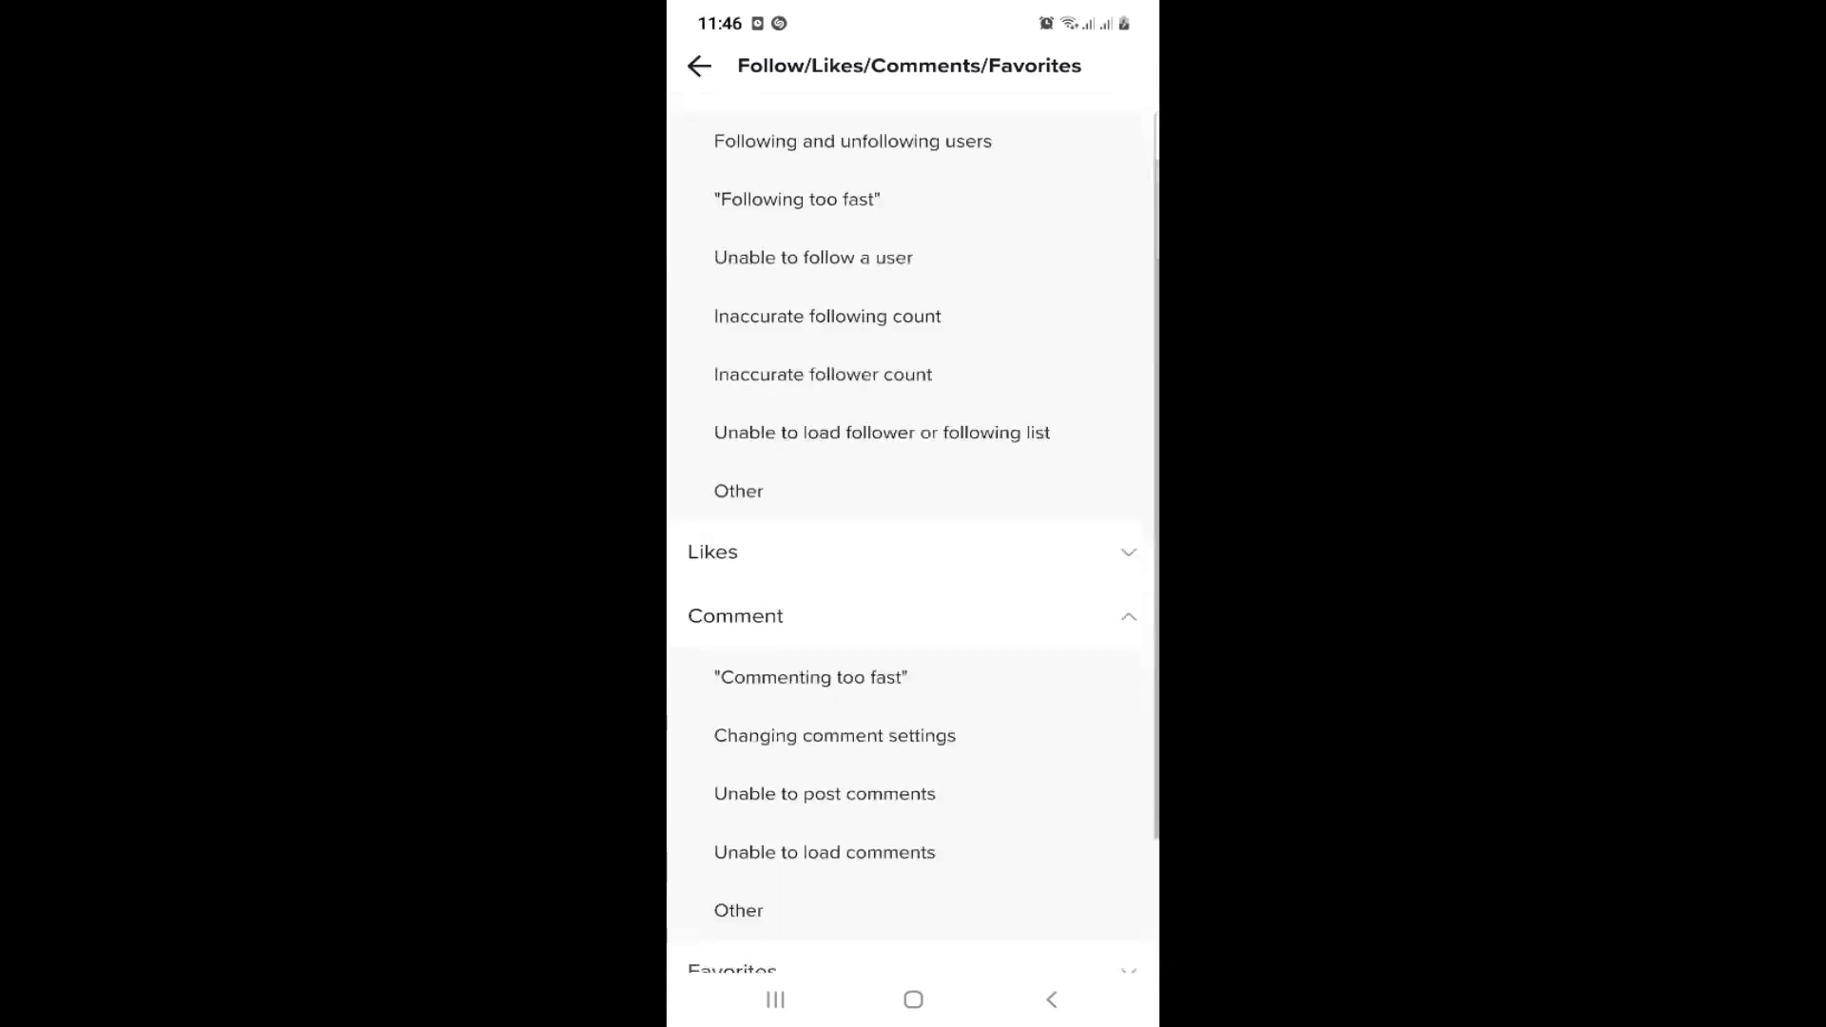
Expand the Favorites list and choose the Other article under Comment problems.
scroll("down", 3)
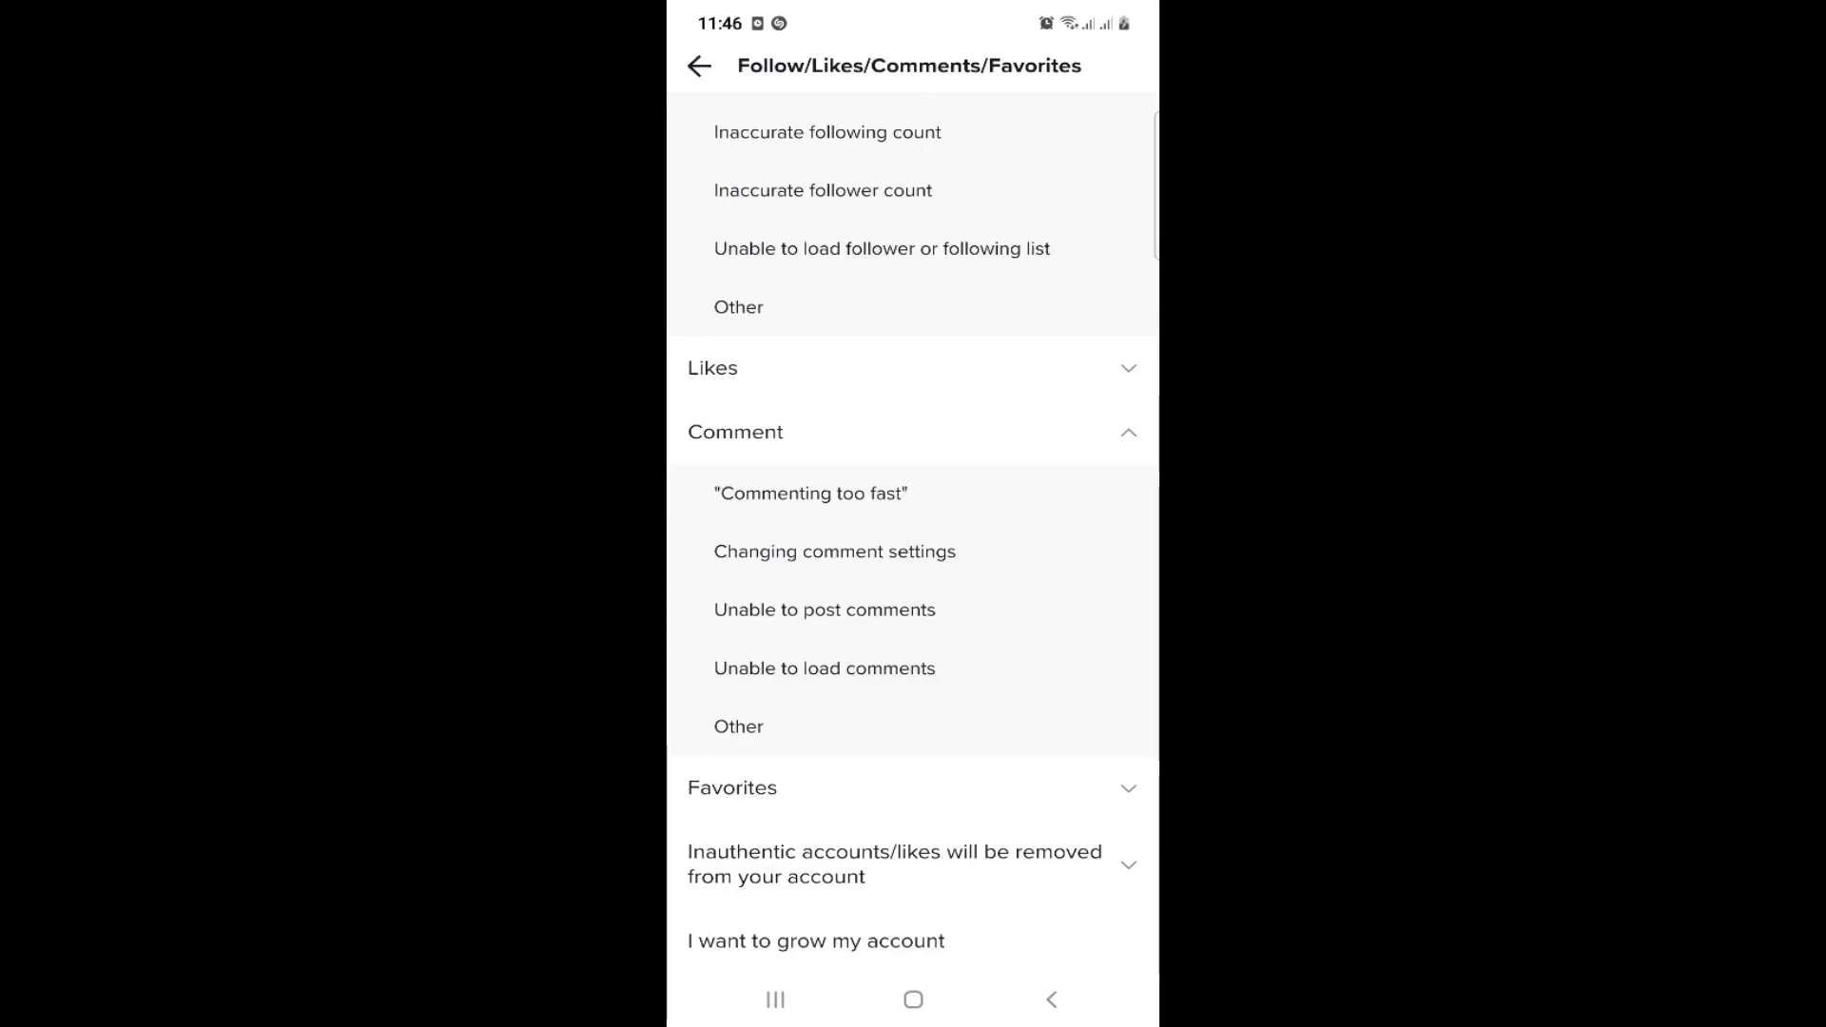
left_click(731, 788)
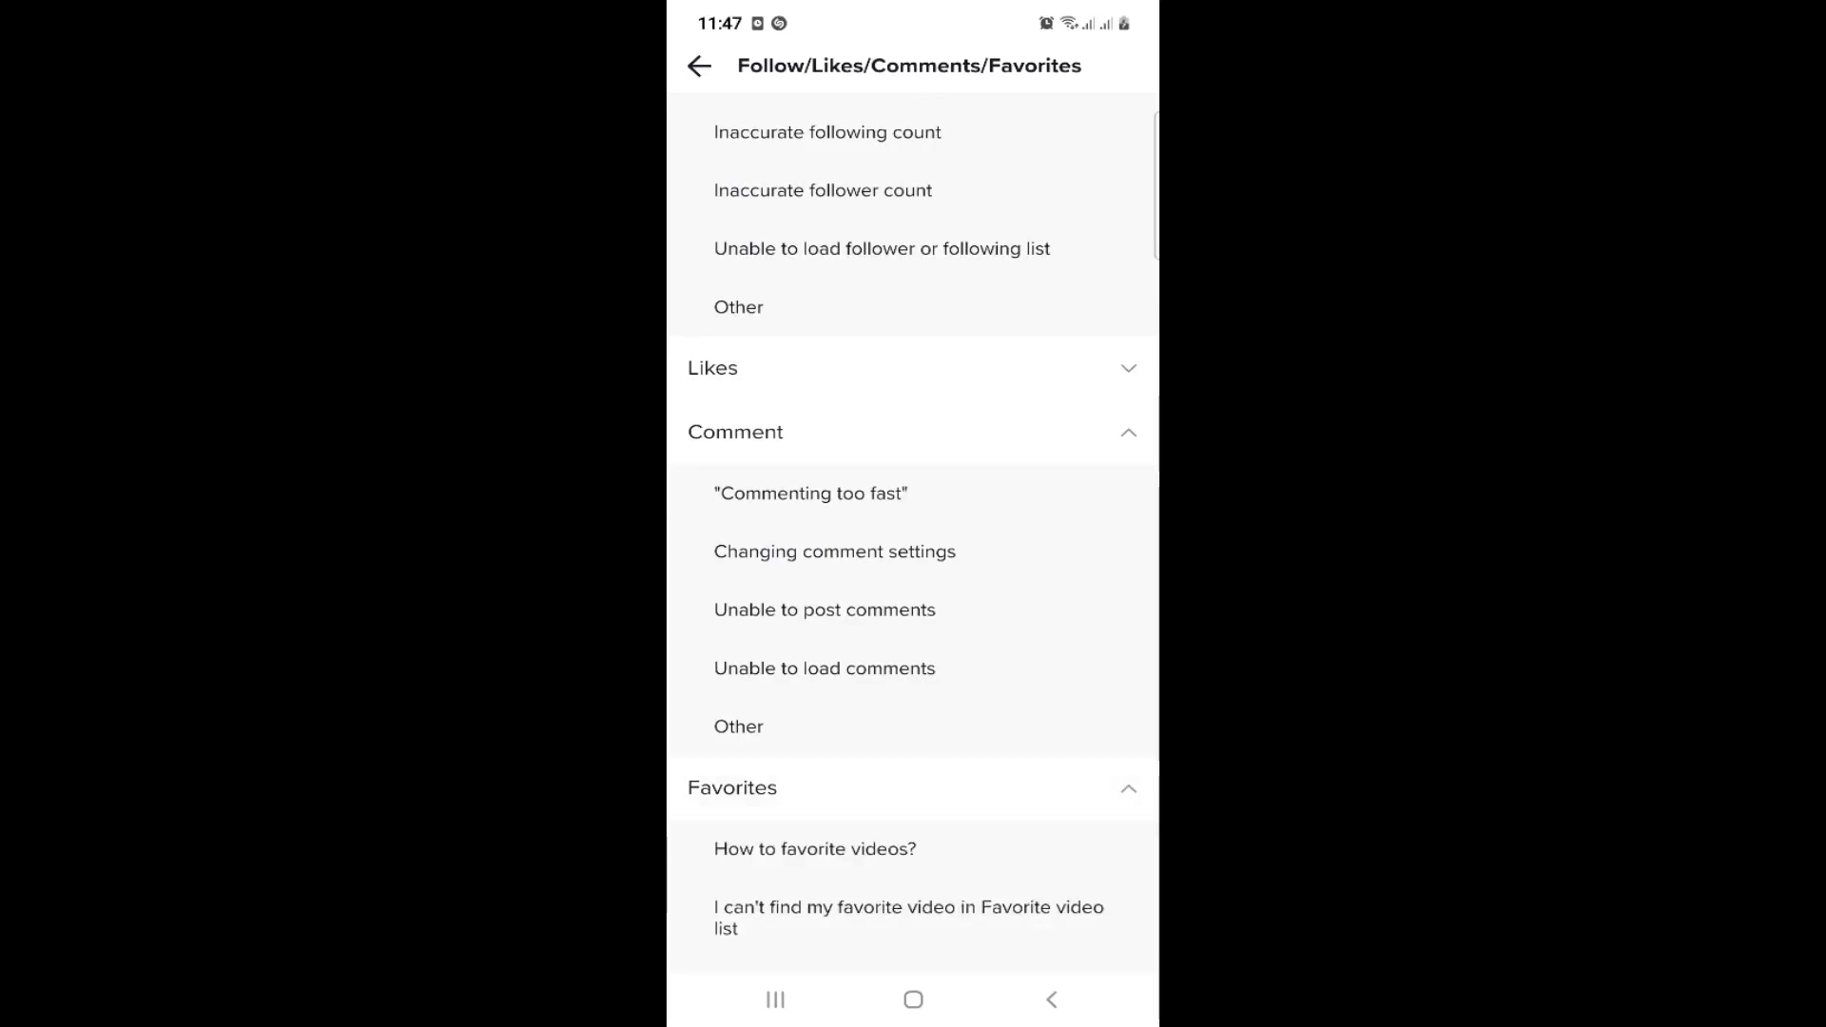
left_click(738, 725)
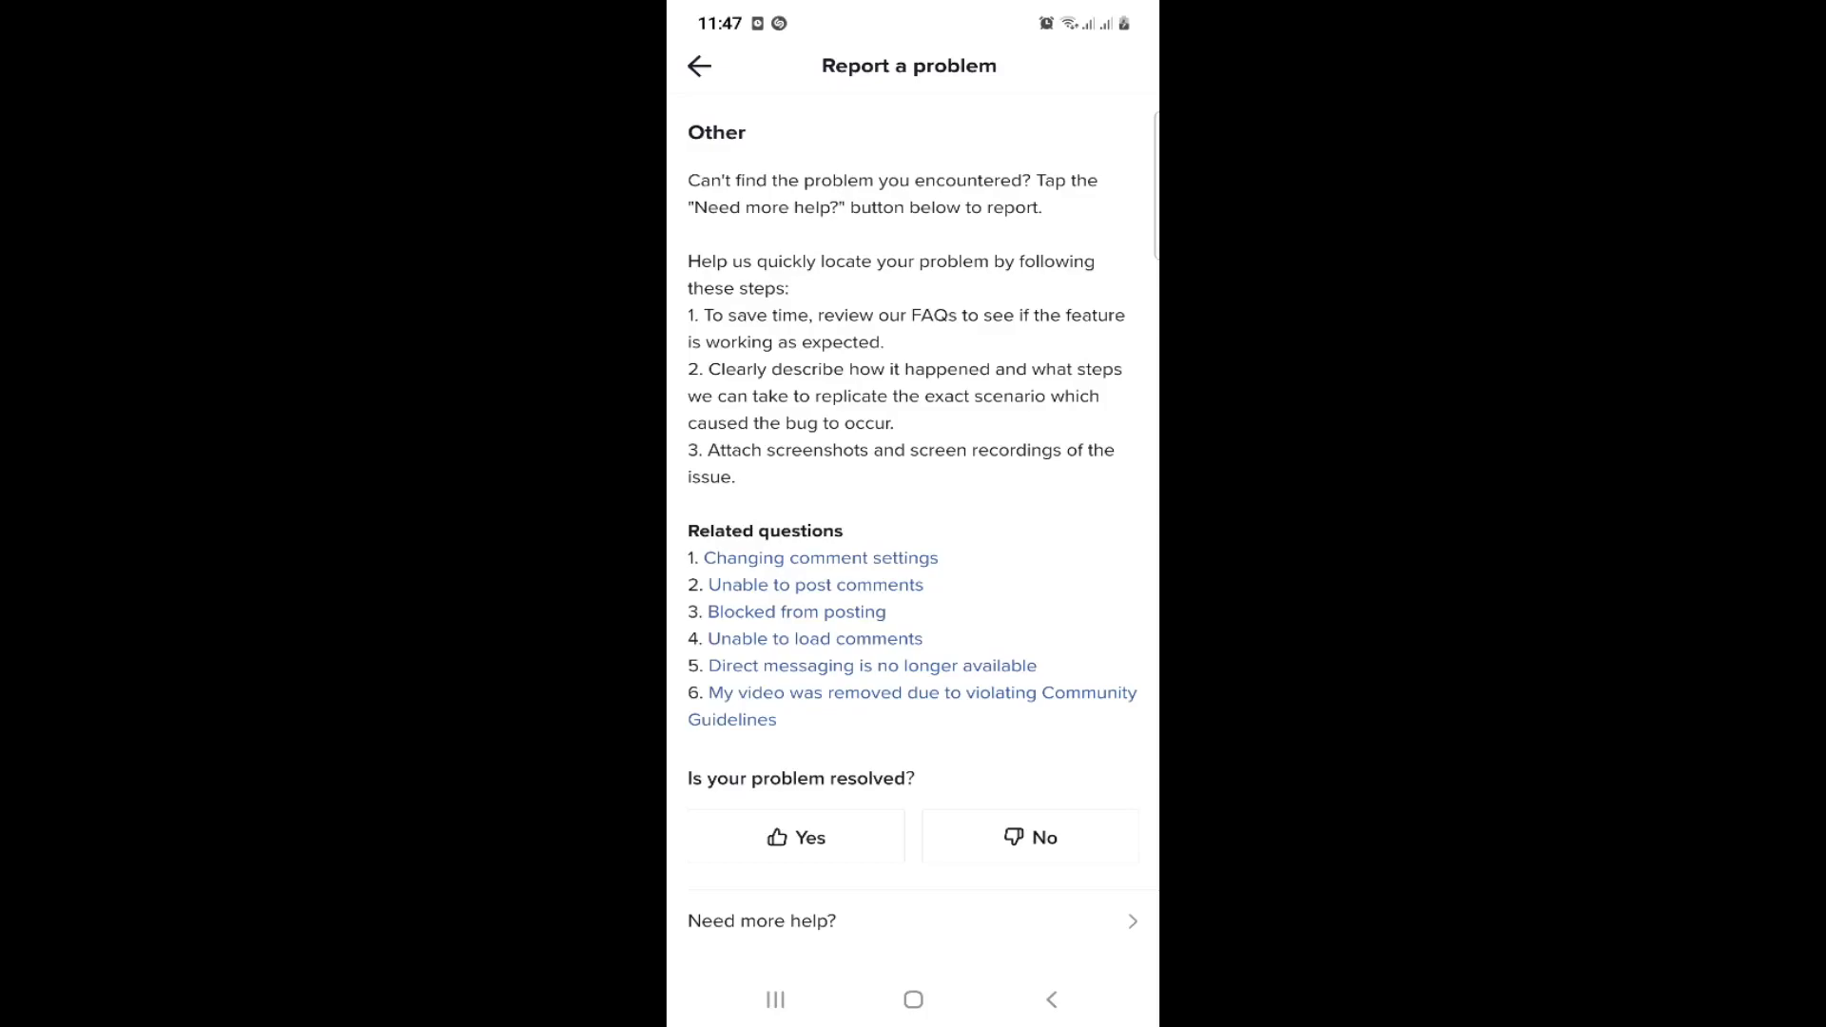
Request more help from the Other article to reach the blank feedback form.
left_click(796, 837)
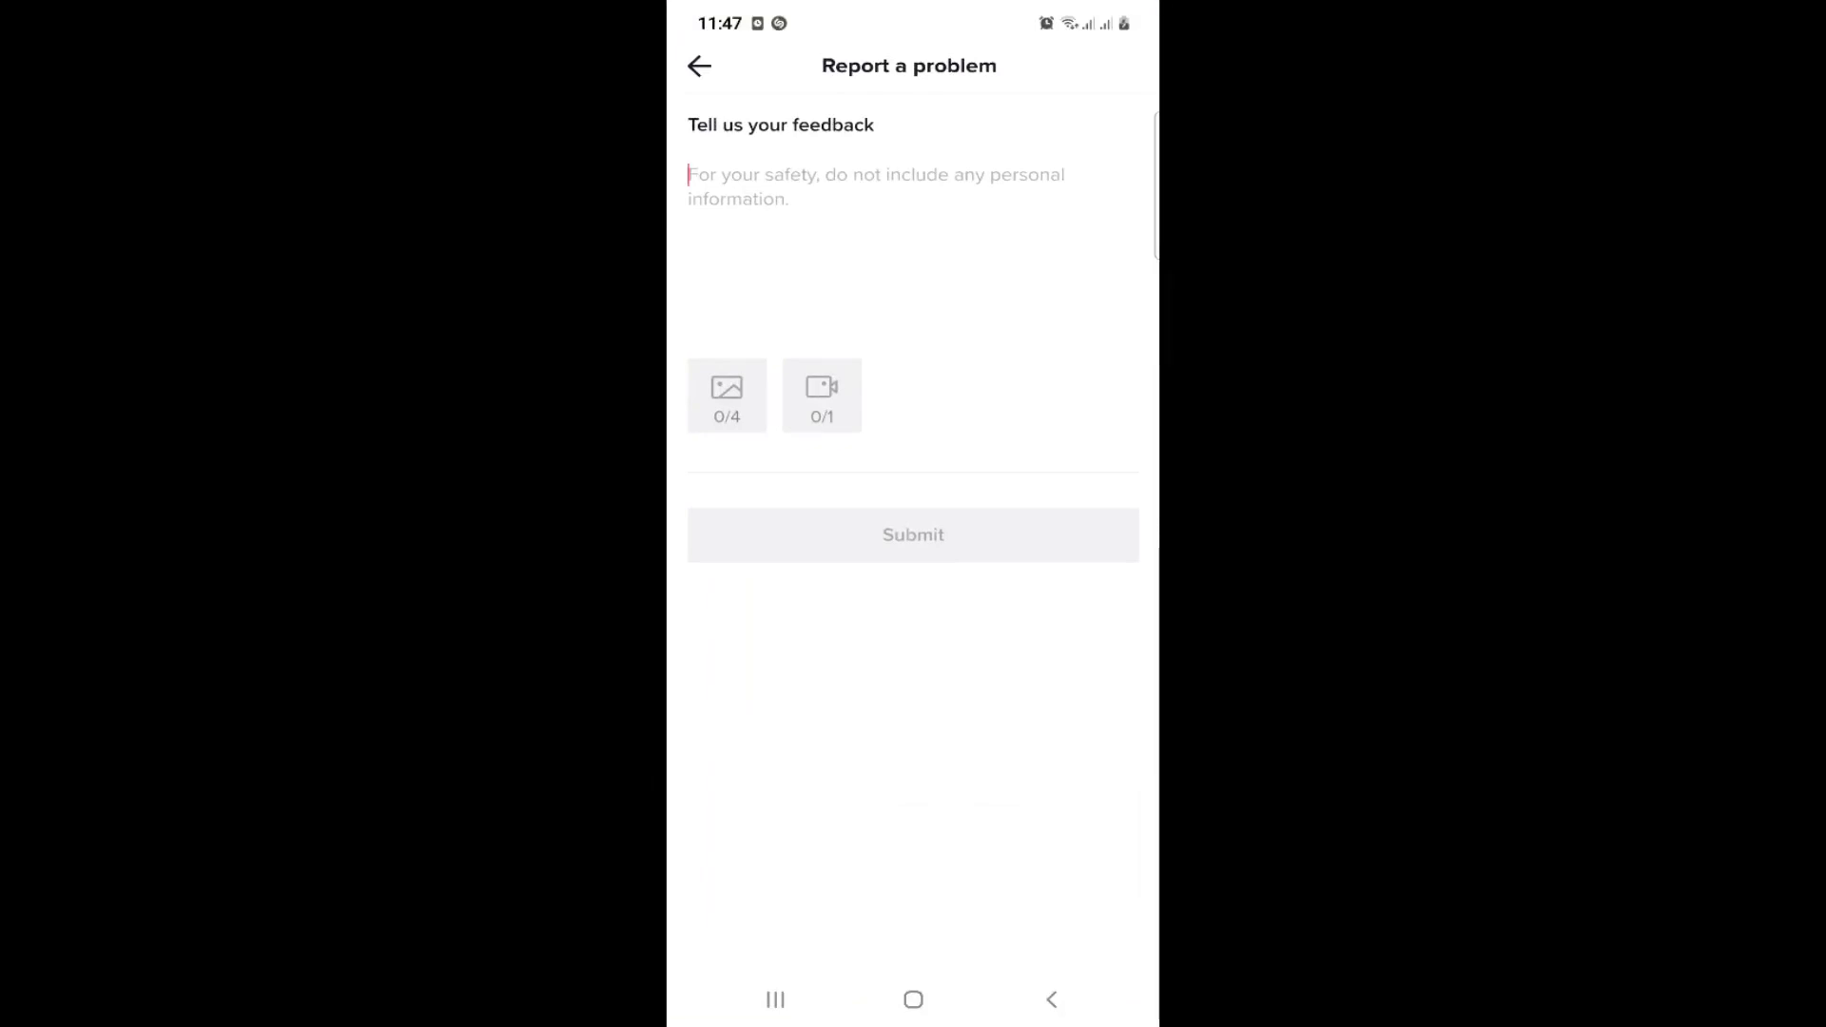
Submit feedback asking to remove all comment history and receive the submission confirmation.
type("I want to Remove all Tiktok Comments History on my account")
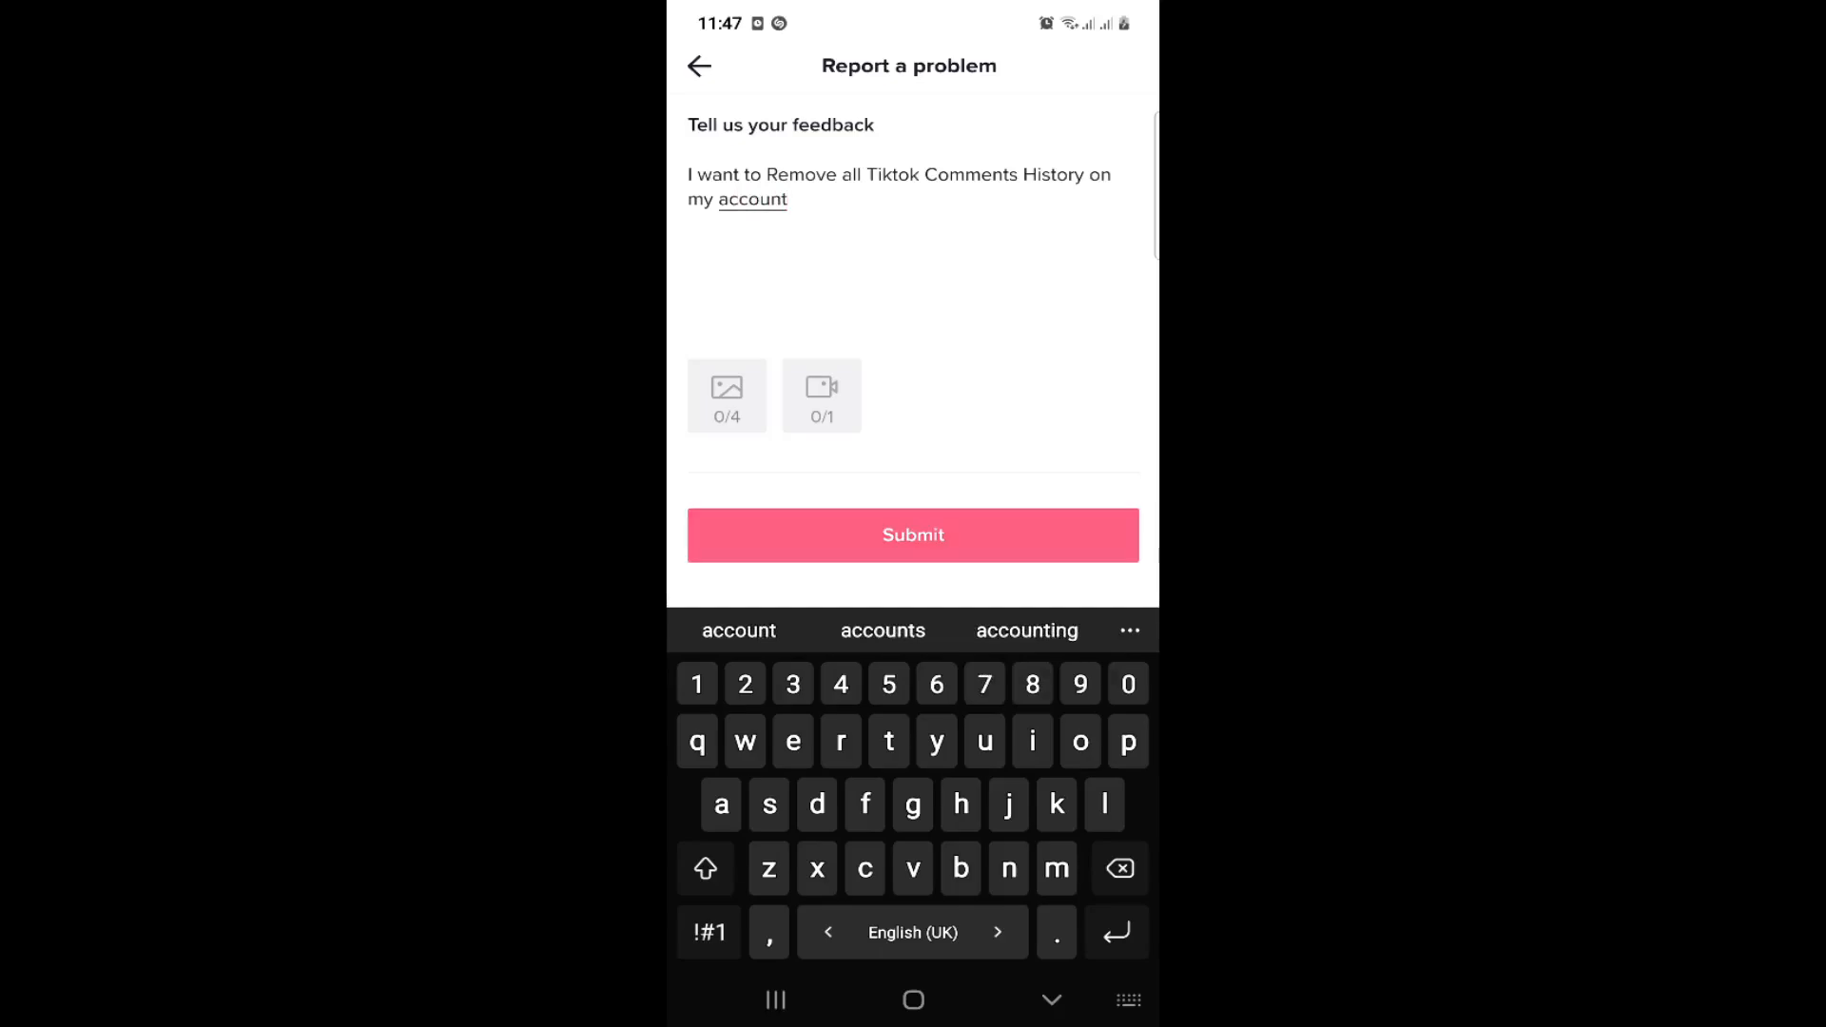
left_click(913, 535)
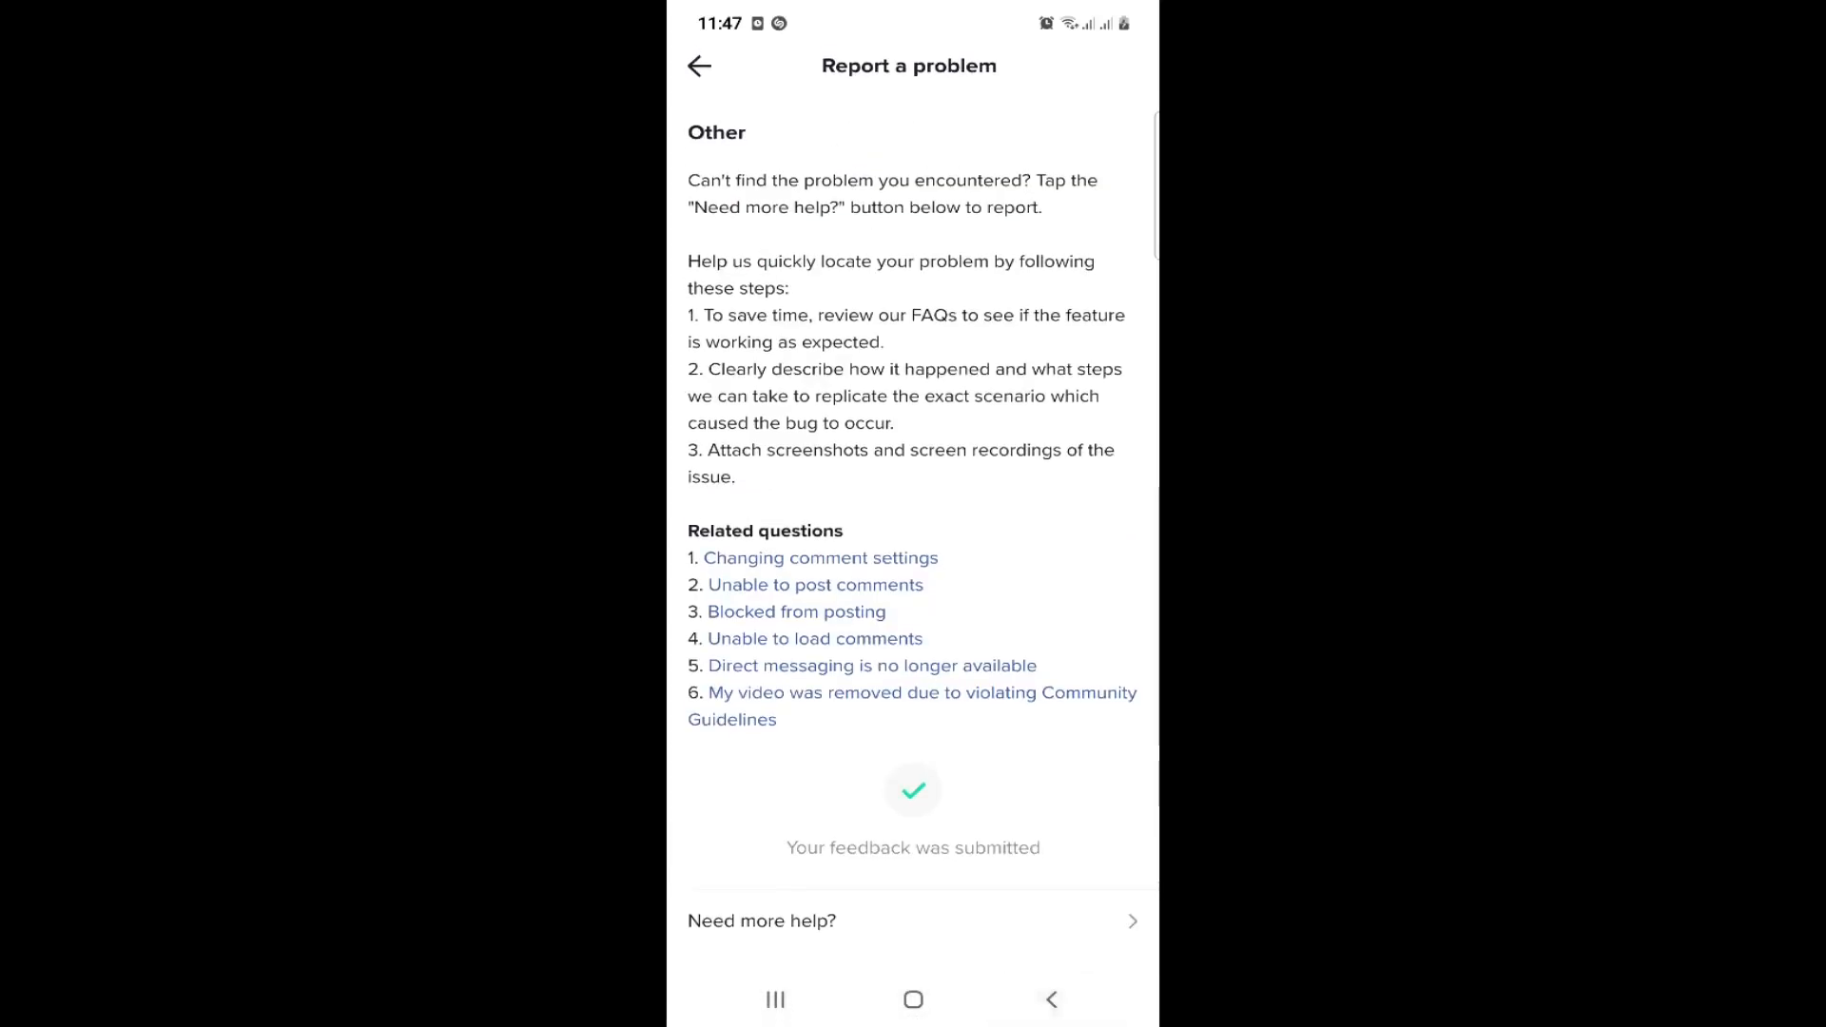